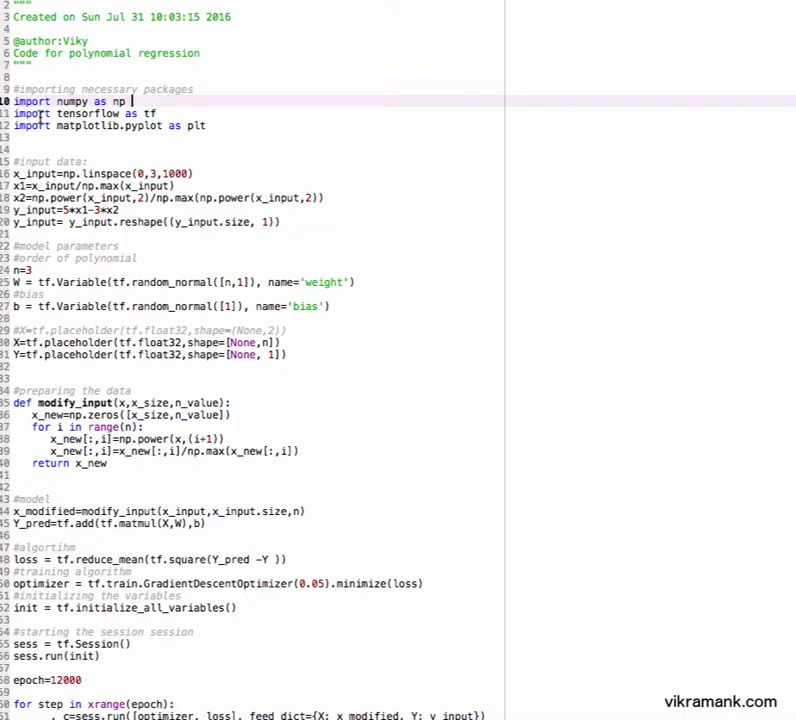
pyautogui.moveTo(62, 140)
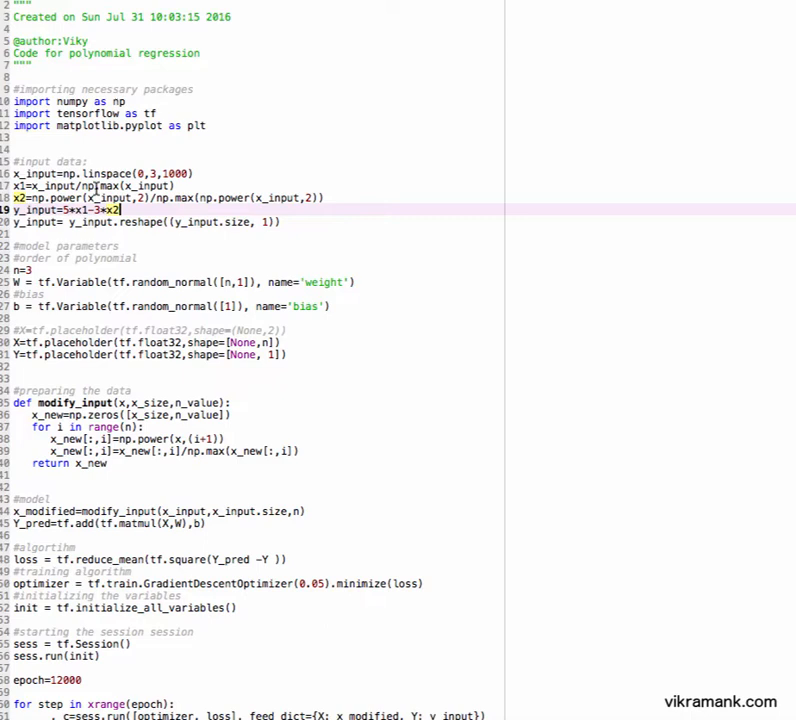
pyautogui.moveTo(117, 190)
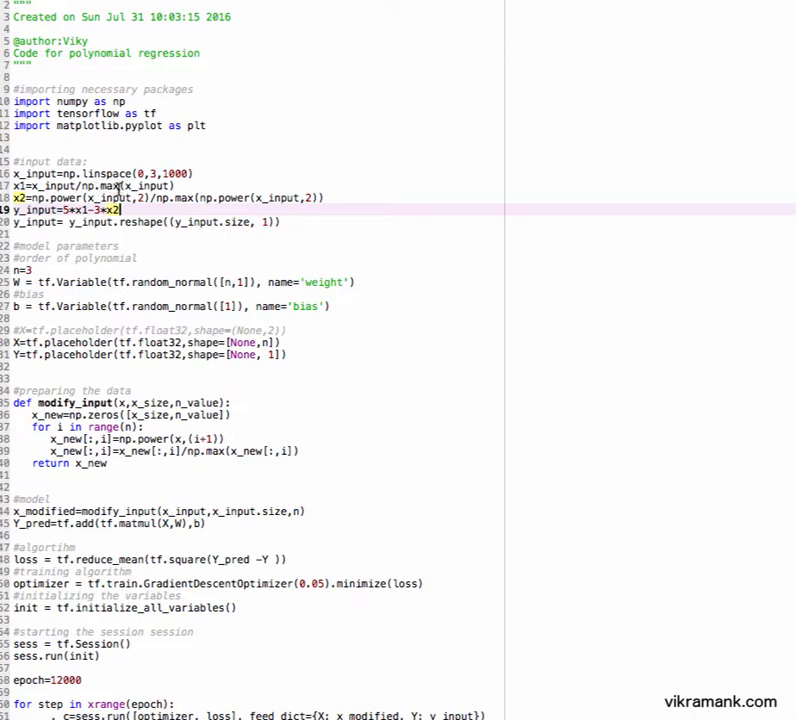
pyautogui.moveTo(146, 186)
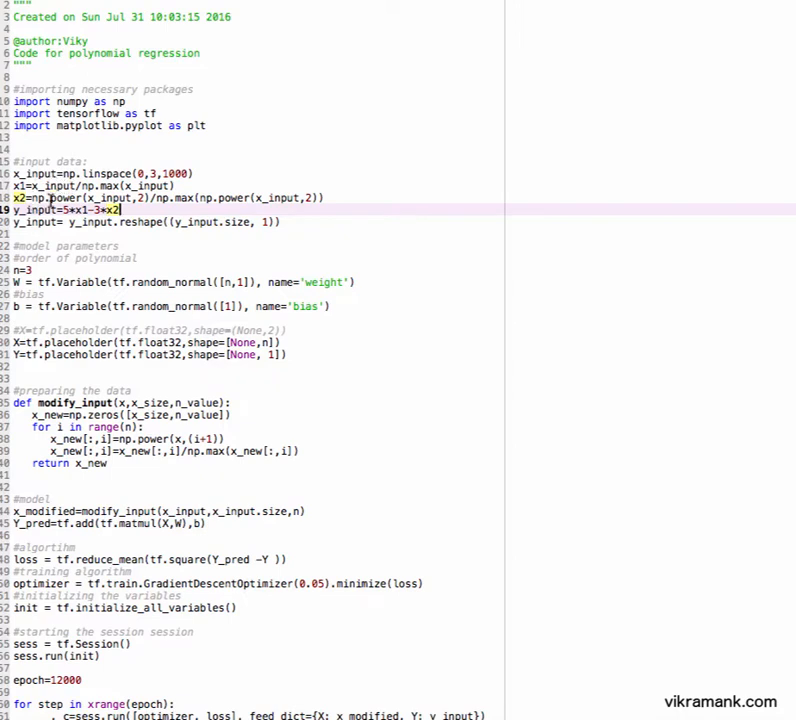
pyautogui.moveTo(118, 173)
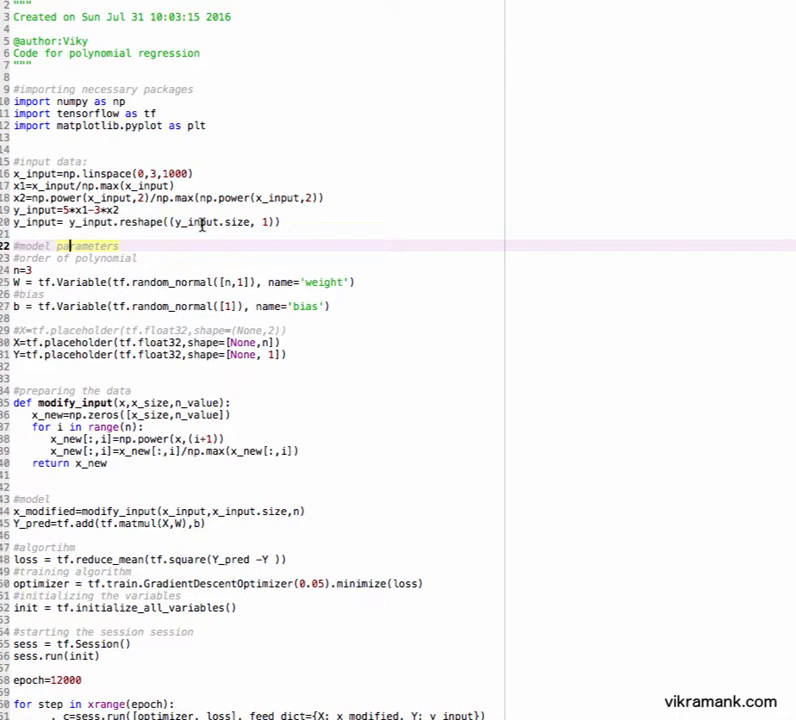
pyautogui.moveTo(203, 228)
pyautogui.write('2')
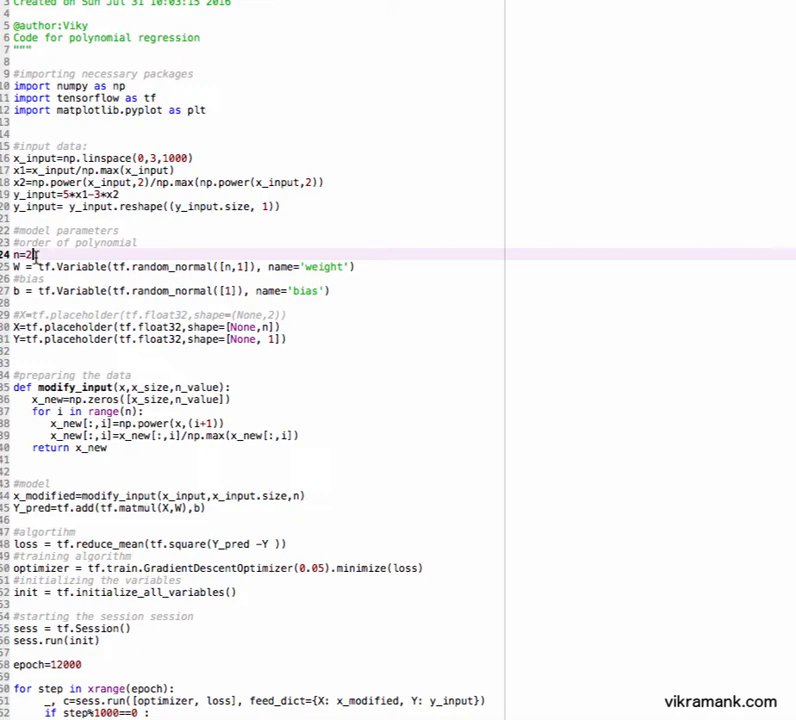
# Step: Scroll down through the script to review the training loop, parameter printout and plot code
pyautogui.scroll(-3)
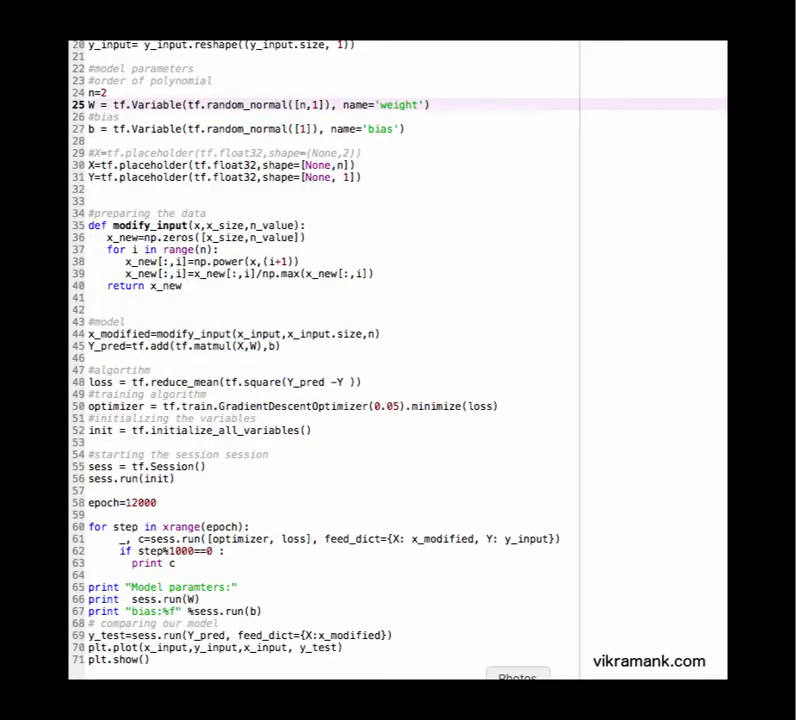
pyautogui.moveTo(119, 104)
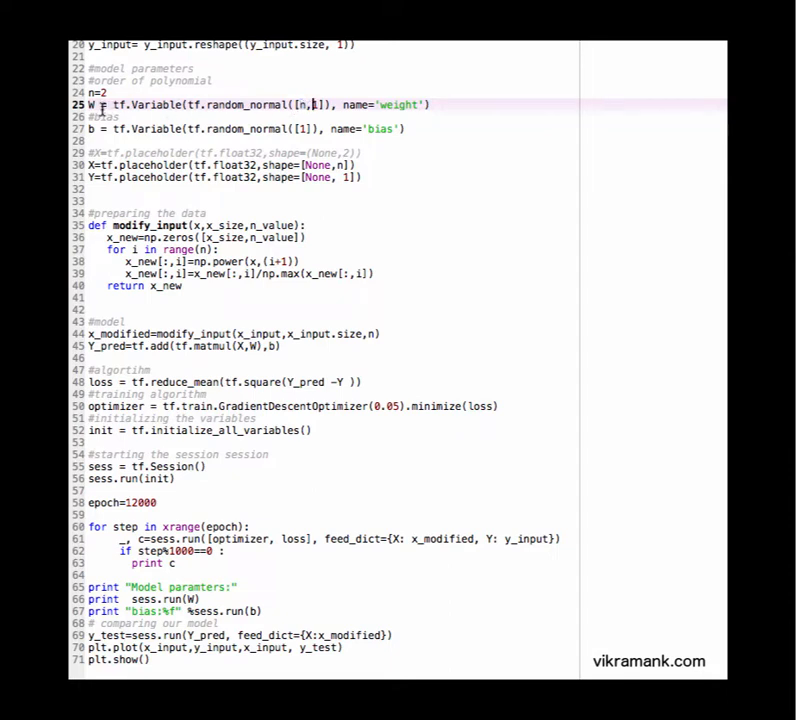
pyautogui.moveTo(259, 118)
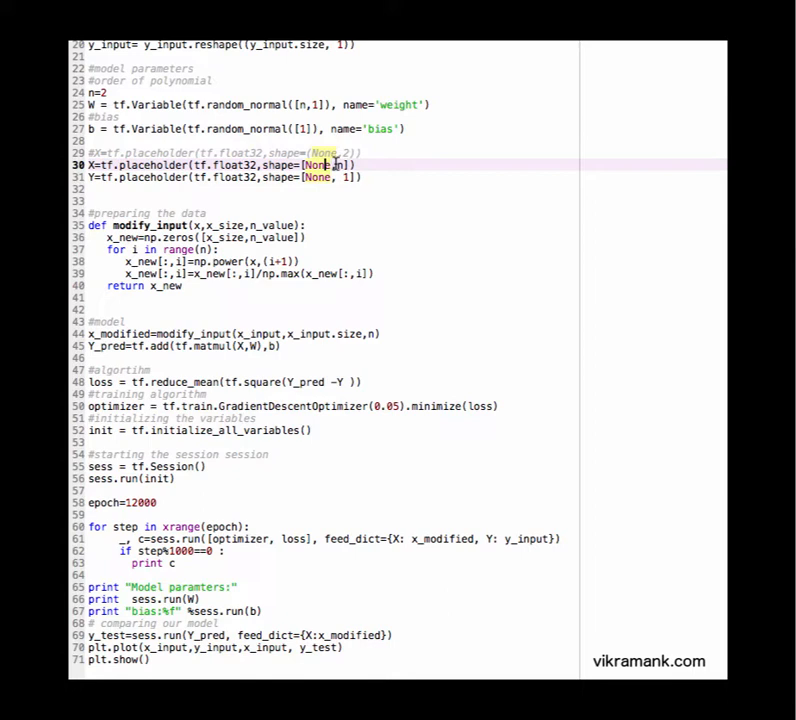
pyautogui.moveTo(158, 286)
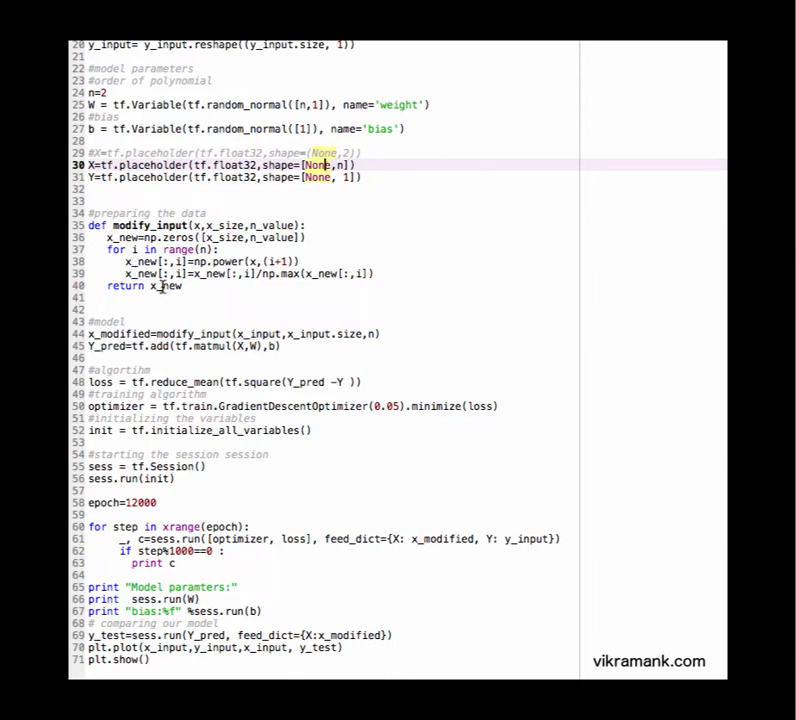
pyautogui.moveTo(170, 183)
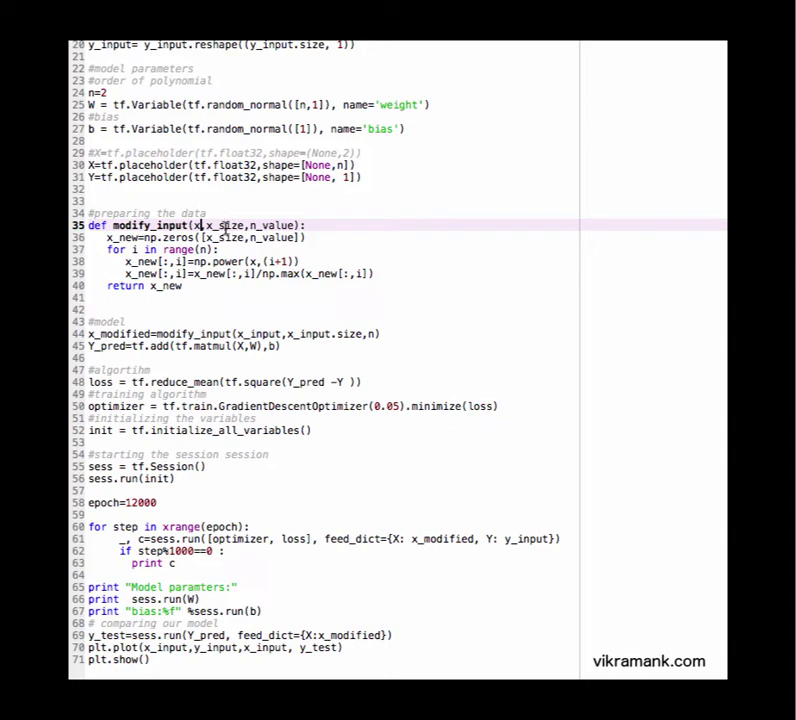
pyautogui.moveTo(245, 218)
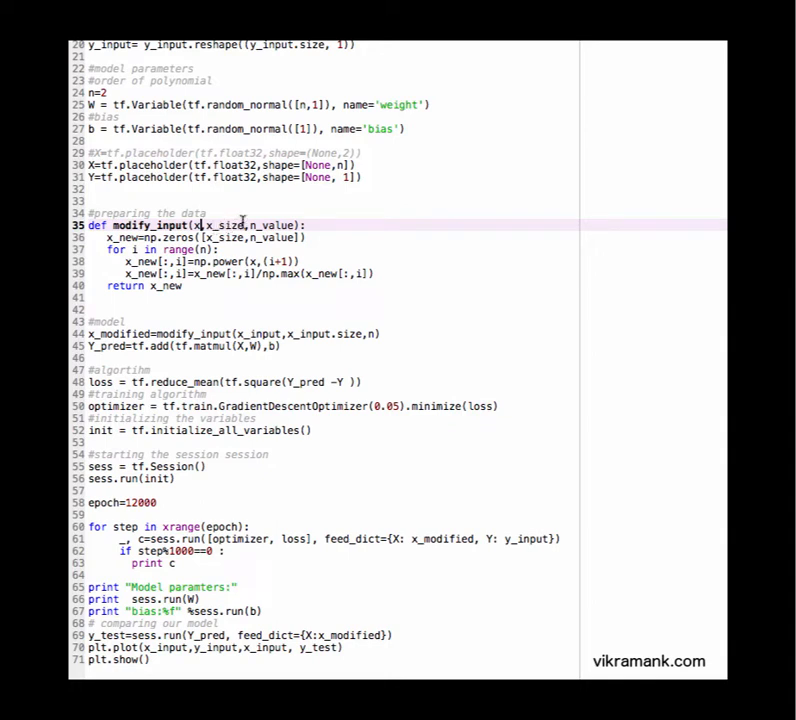
pyautogui.doubleClick(278, 224)
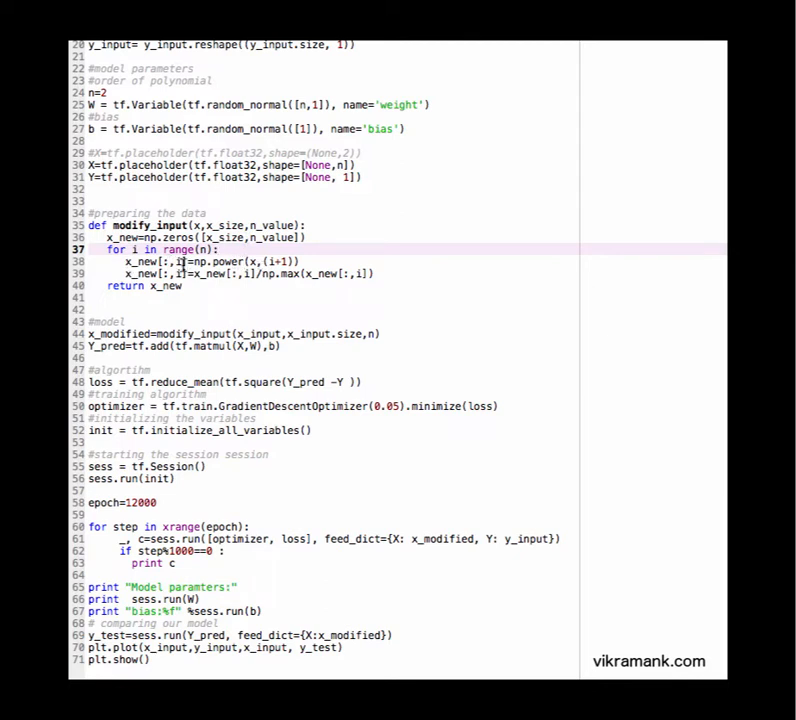
pyautogui.moveTo(150, 285)
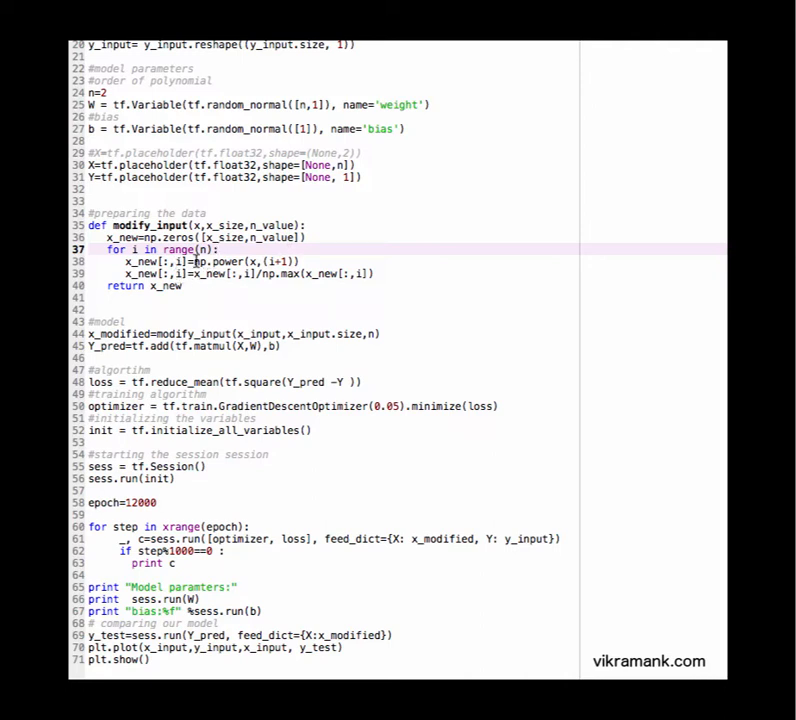
pyautogui.moveTo(160, 286)
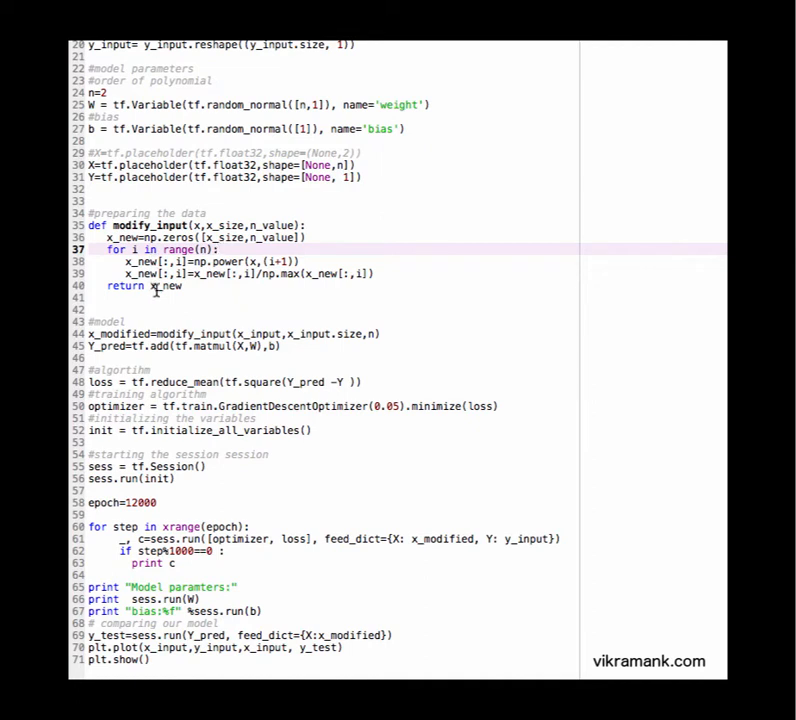
pyautogui.moveTo(254, 309)
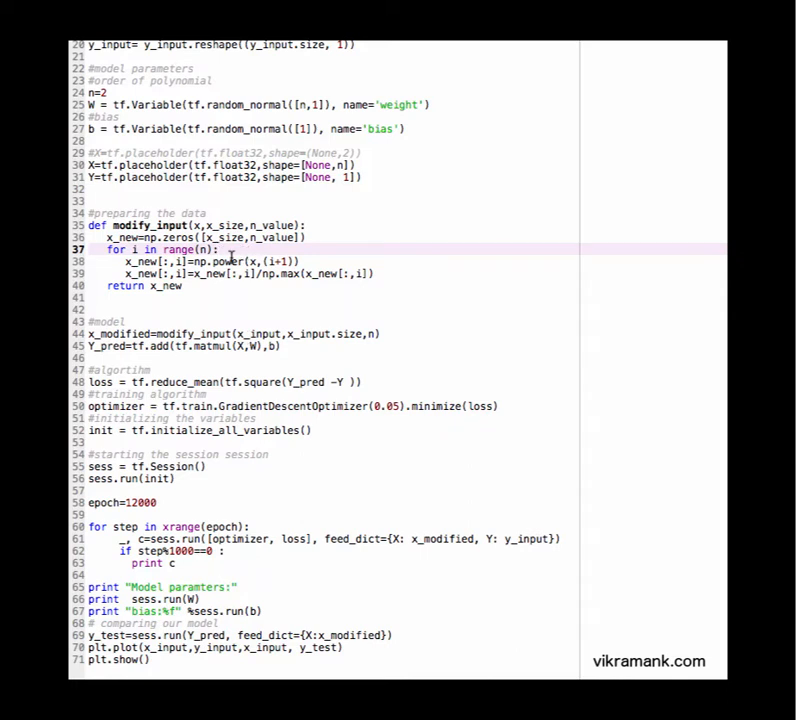
pyautogui.moveTo(328, 273)
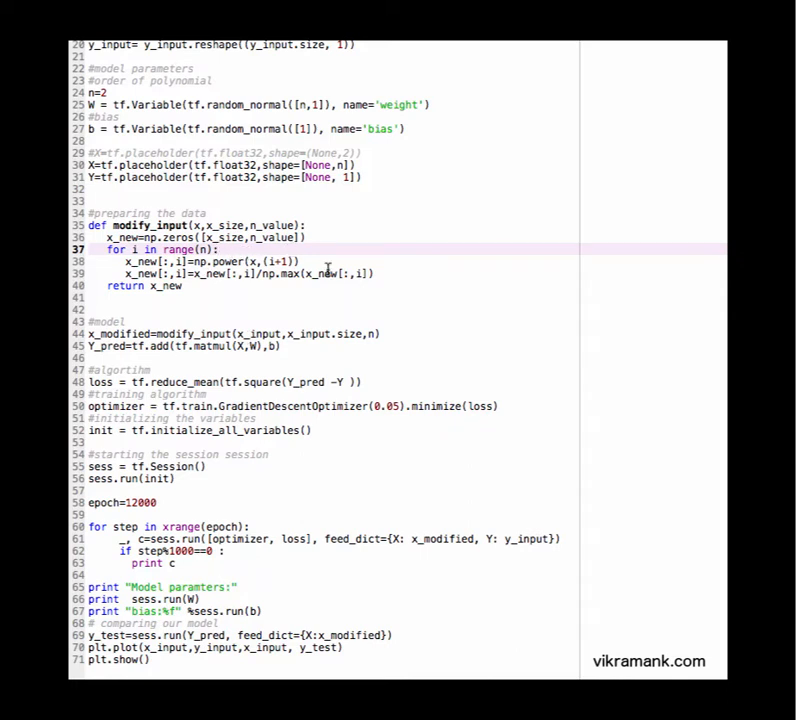
pyautogui.moveTo(148, 291)
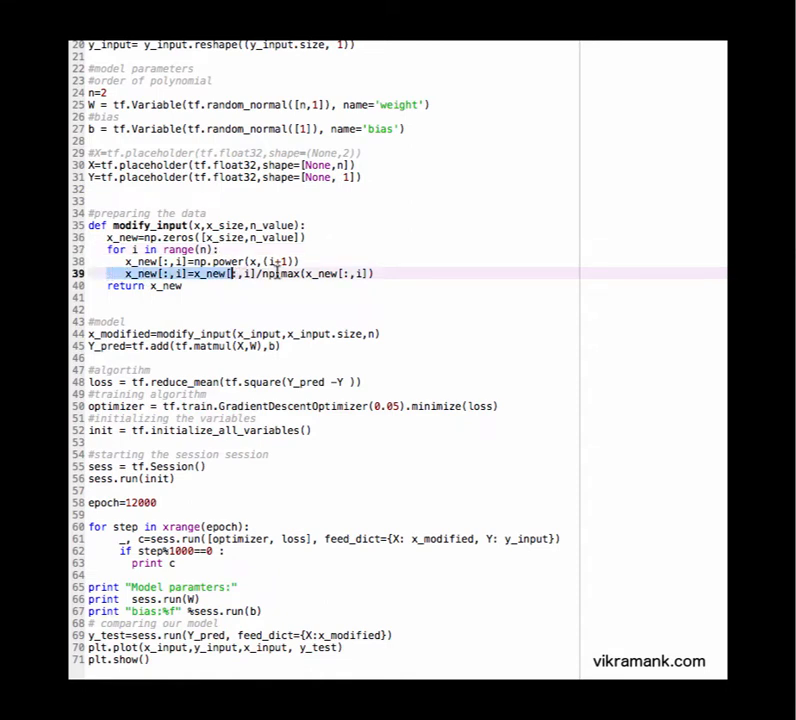
pyautogui.click(393, 273)
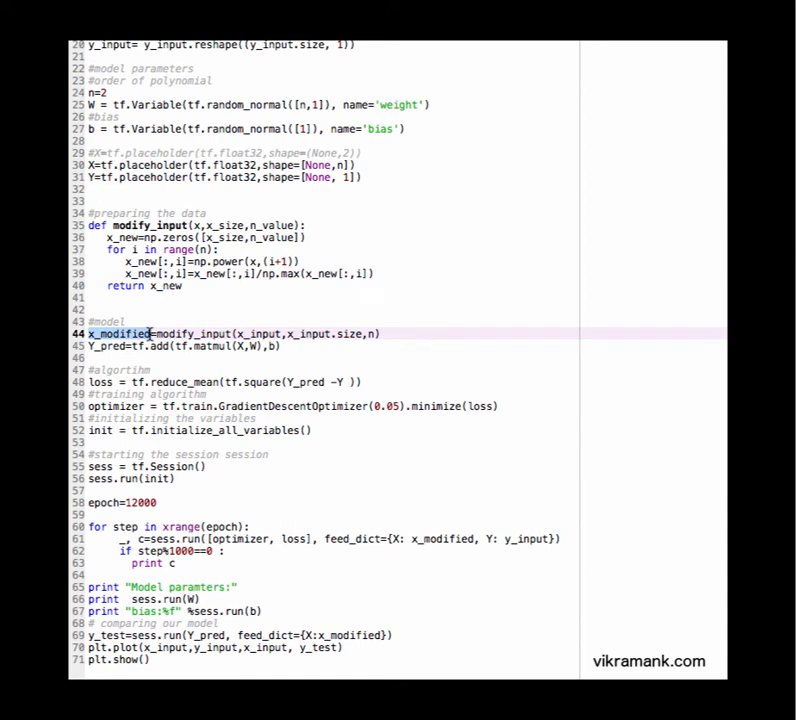
pyautogui.doubleClick(437, 538)
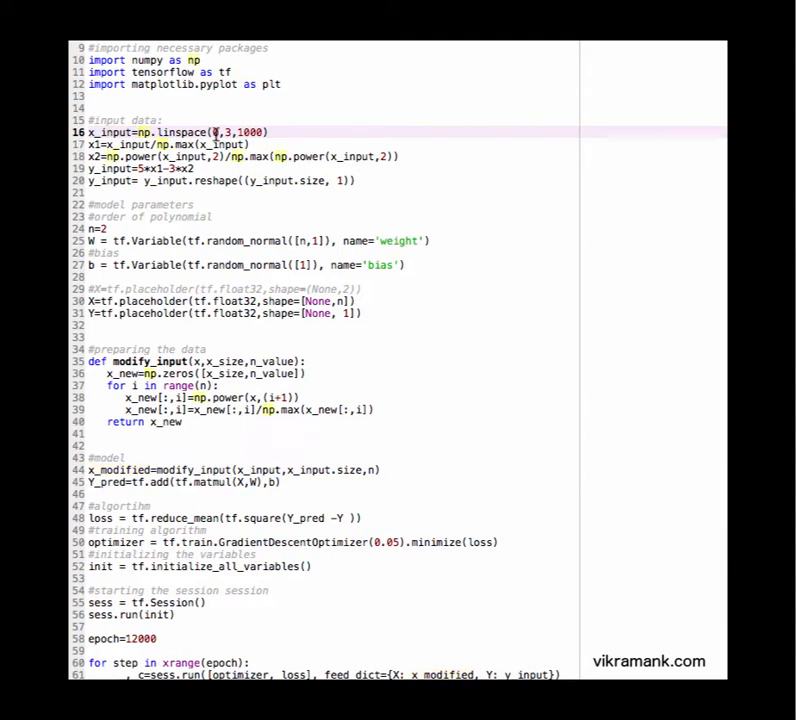
pyautogui.scroll(-3)
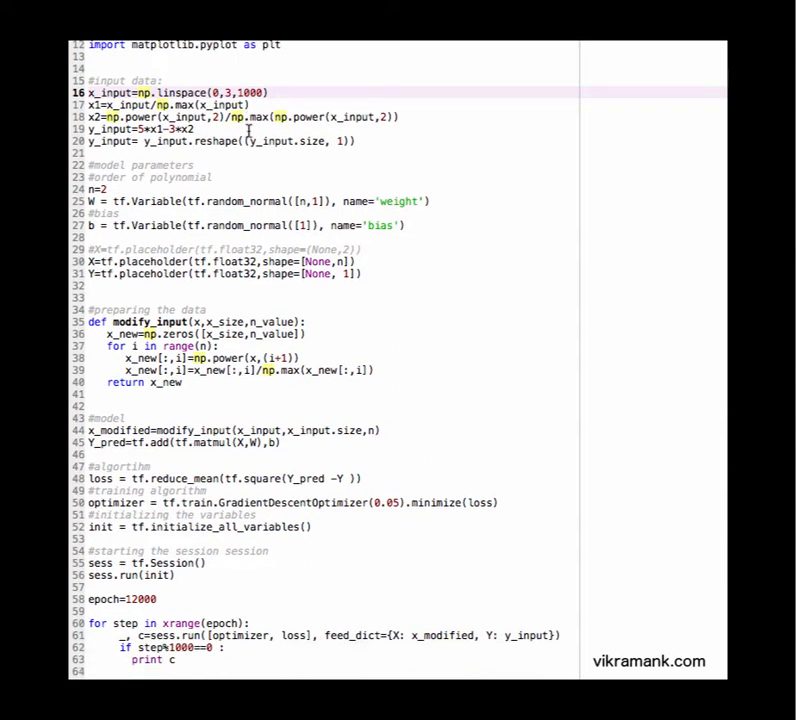
pyautogui.scroll(-3)
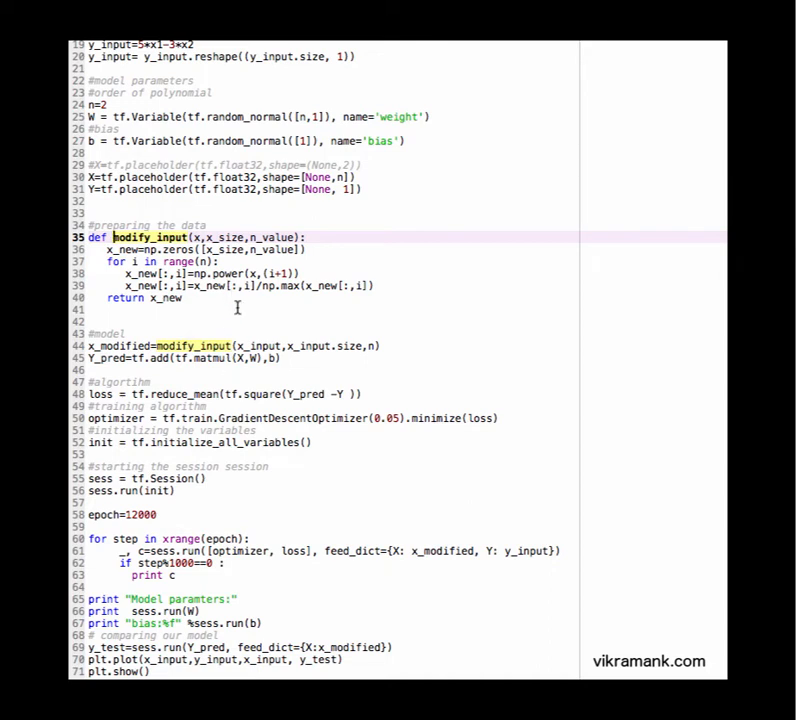
pyautogui.moveTo(399, 318)
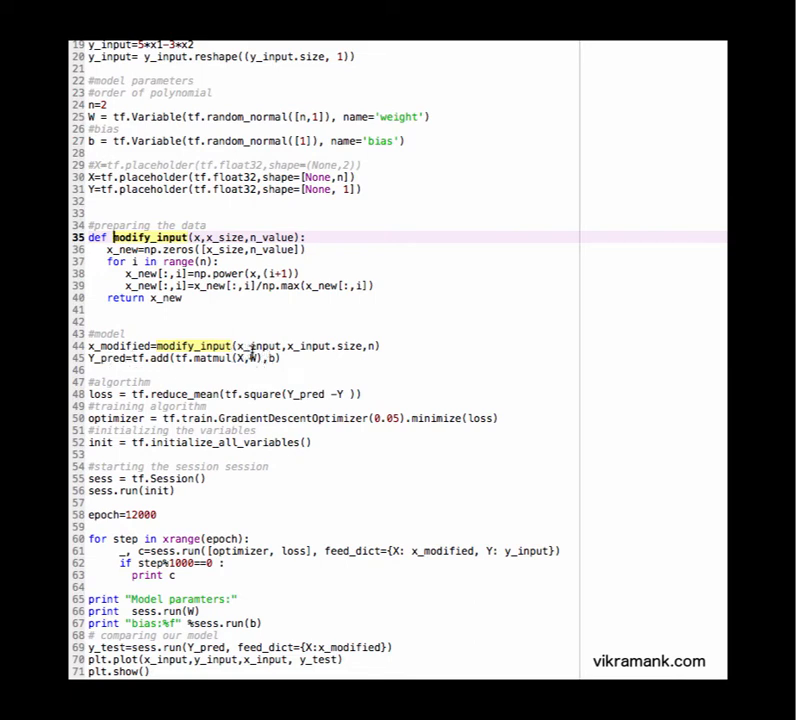
pyautogui.scroll(-3)
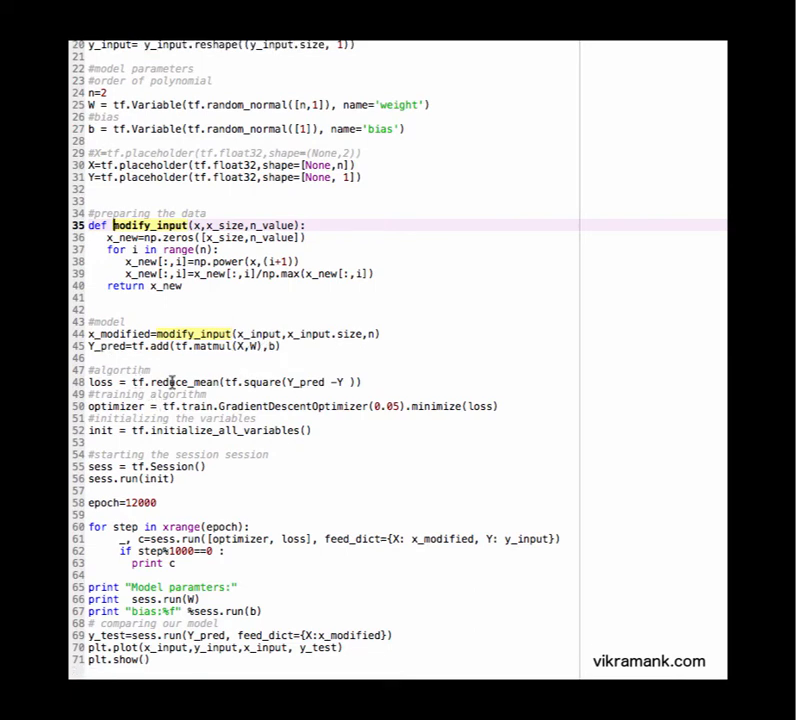
pyautogui.moveTo(258, 527)
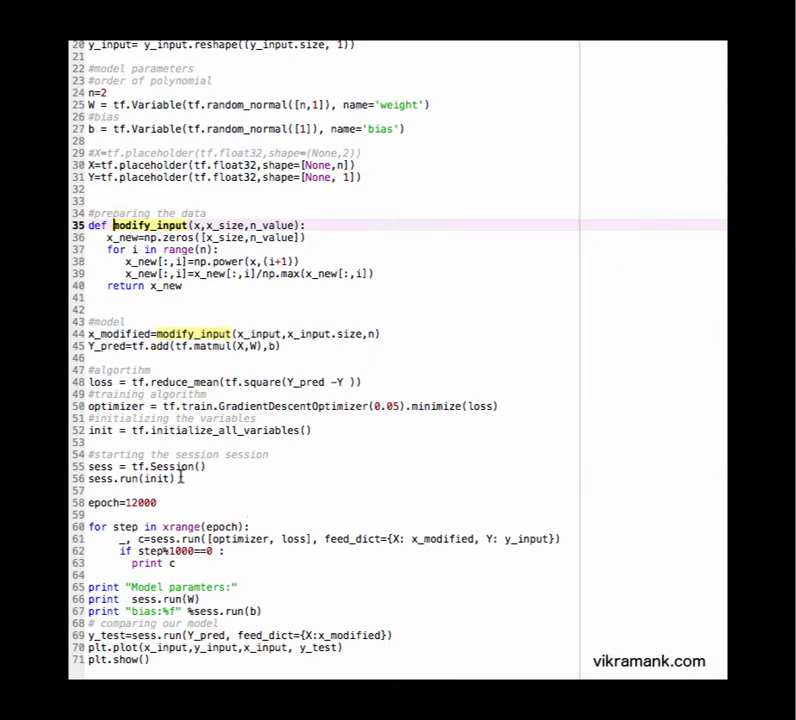
pyautogui.moveTo(358, 605)
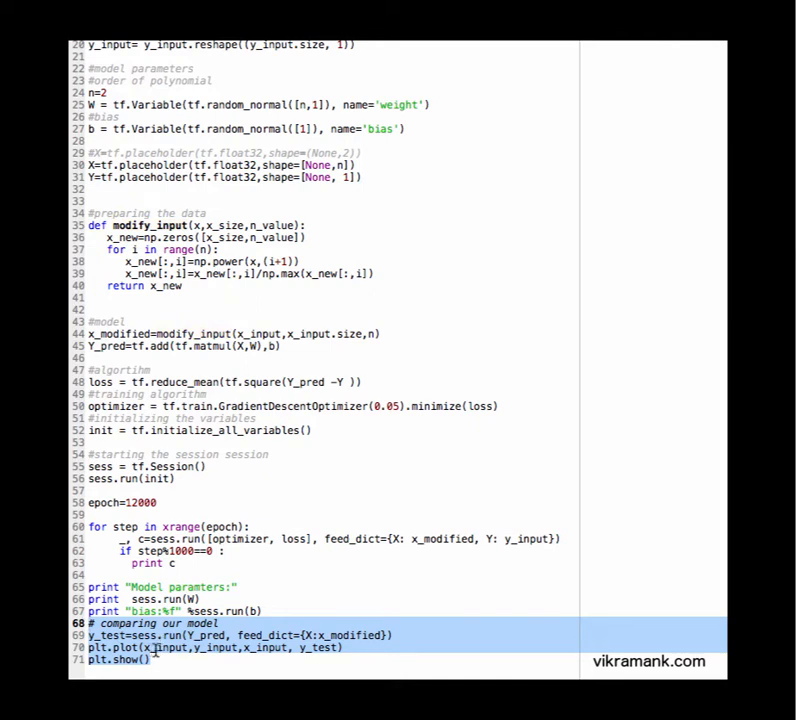
pyautogui.moveTo(315, 650)
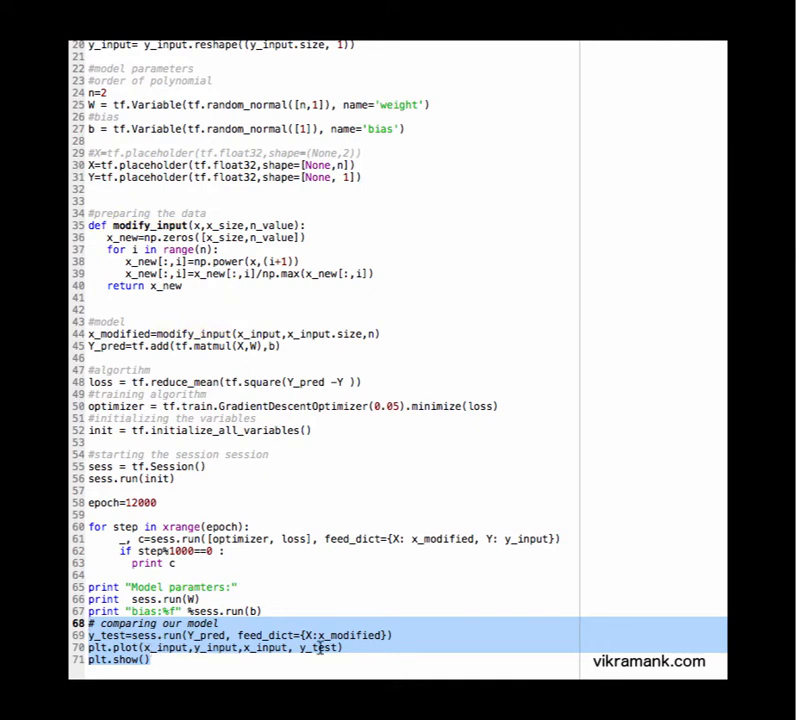
pyautogui.scroll(3)
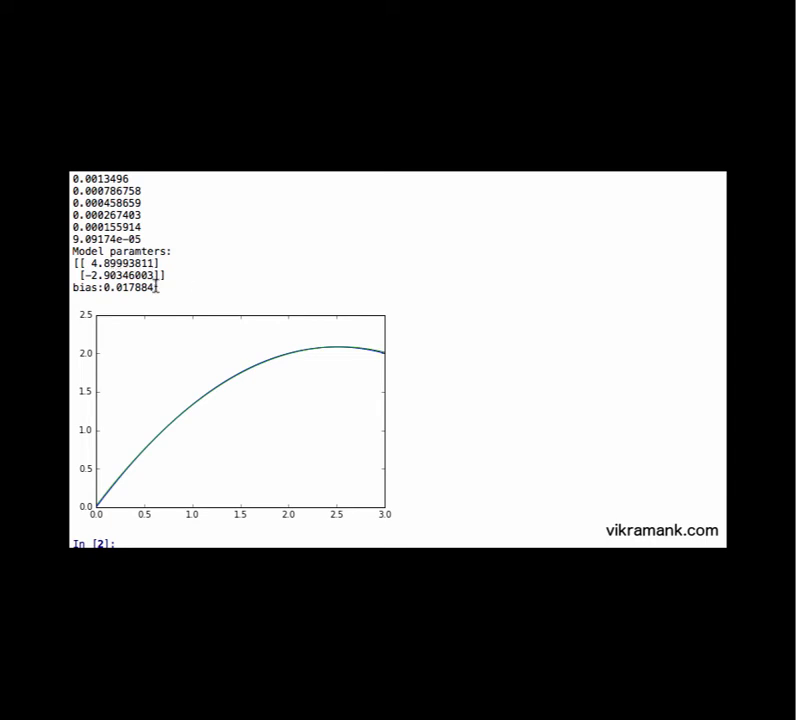
pyautogui.moveTo(230, 273)
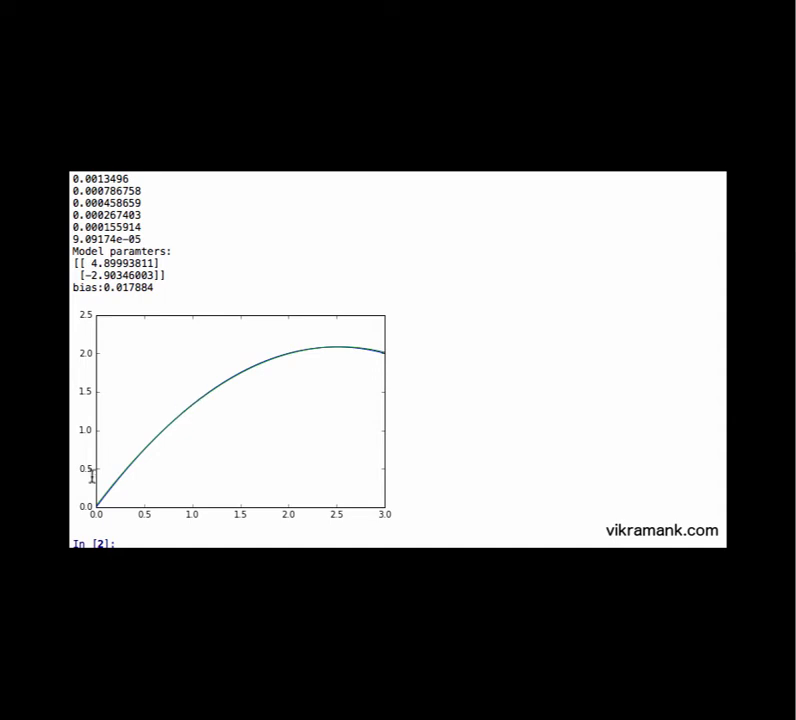
pyautogui.moveTo(300, 363)
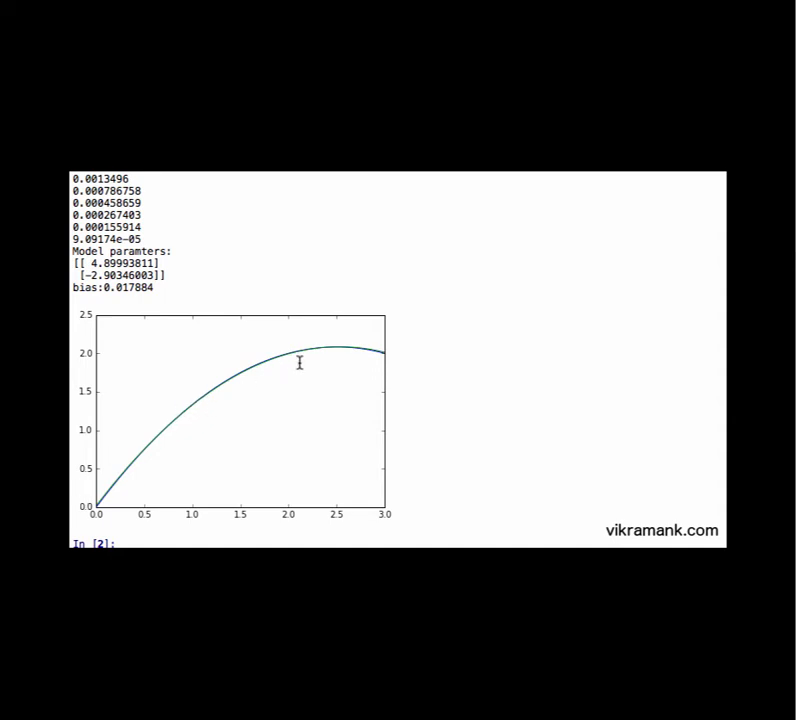
pyautogui.moveTo(192, 479)
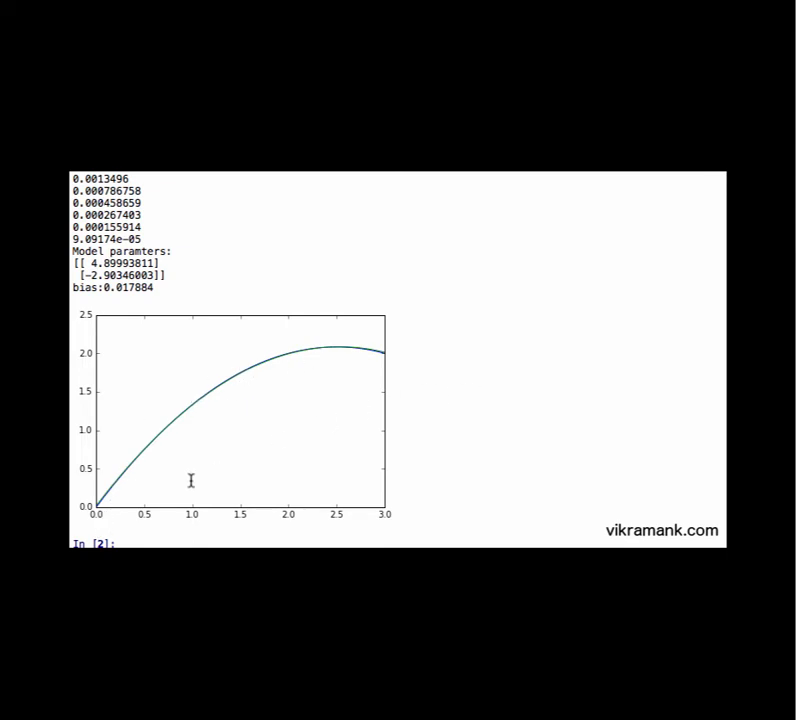